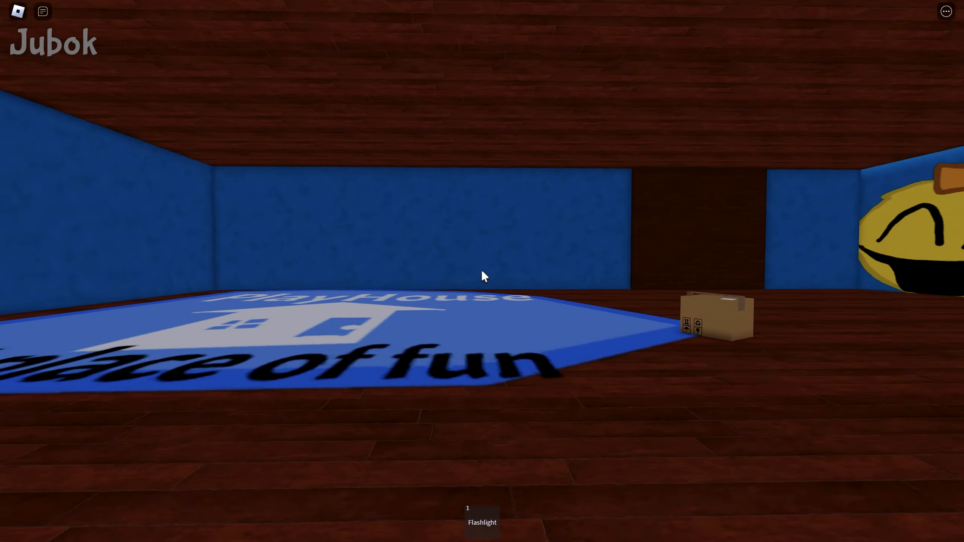
{"action": "mouse_move", "coordinate": [482, 276]}
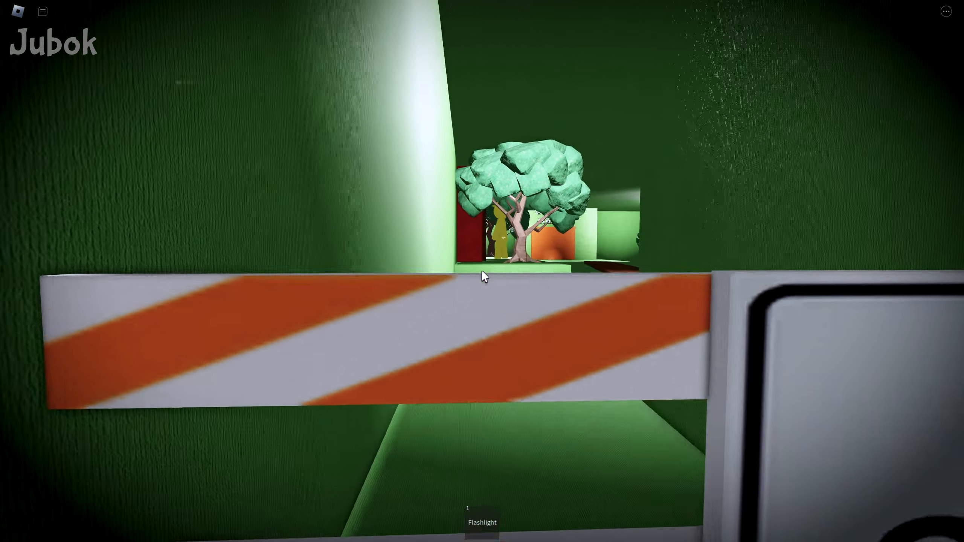
{"action": "mouse_move", "coordinate": [483, 277]}
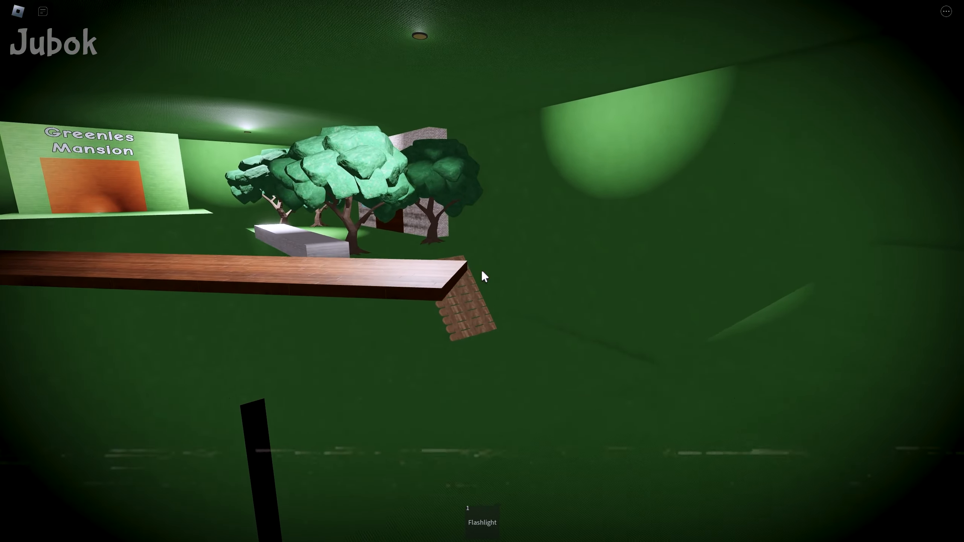
{"action": "mouse_move", "coordinate": [483, 276]}
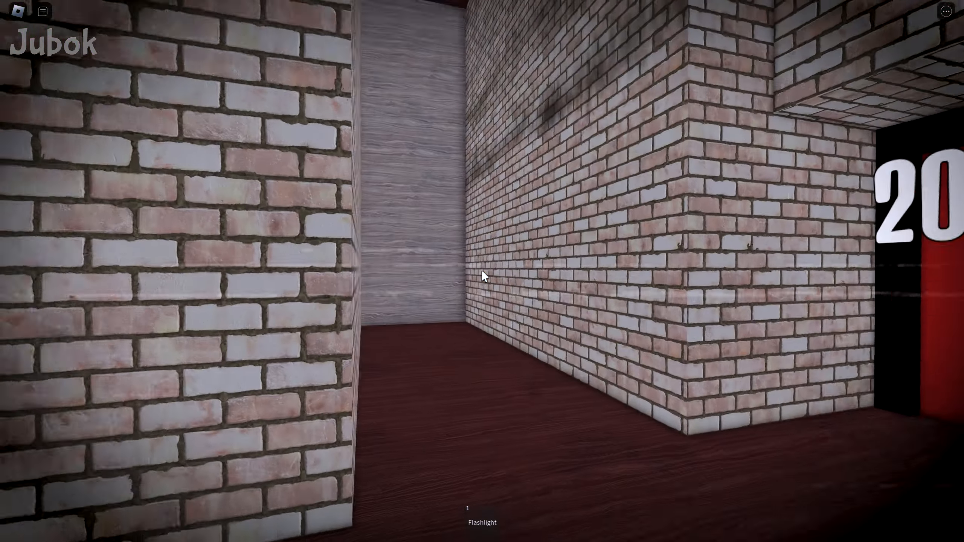
{"action": "mouse_move", "coordinate": [482, 275]}
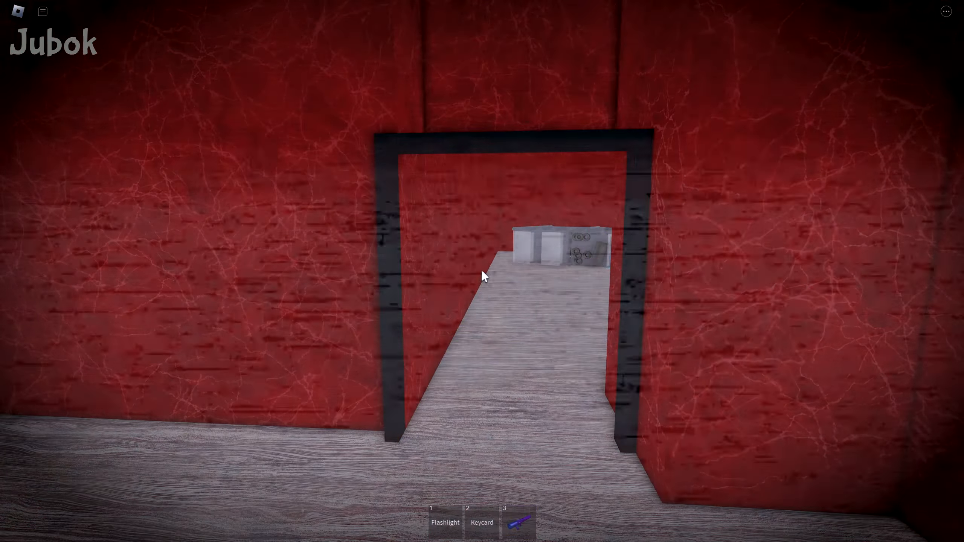
{"action": "mouse_move", "coordinate": [482, 276]}
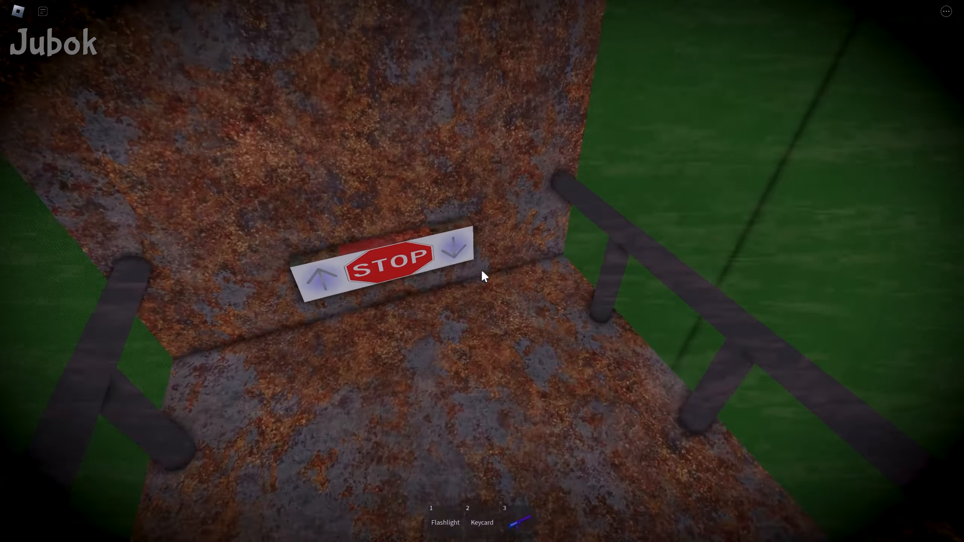
{"action": "mouse_move", "coordinate": [482, 270]}
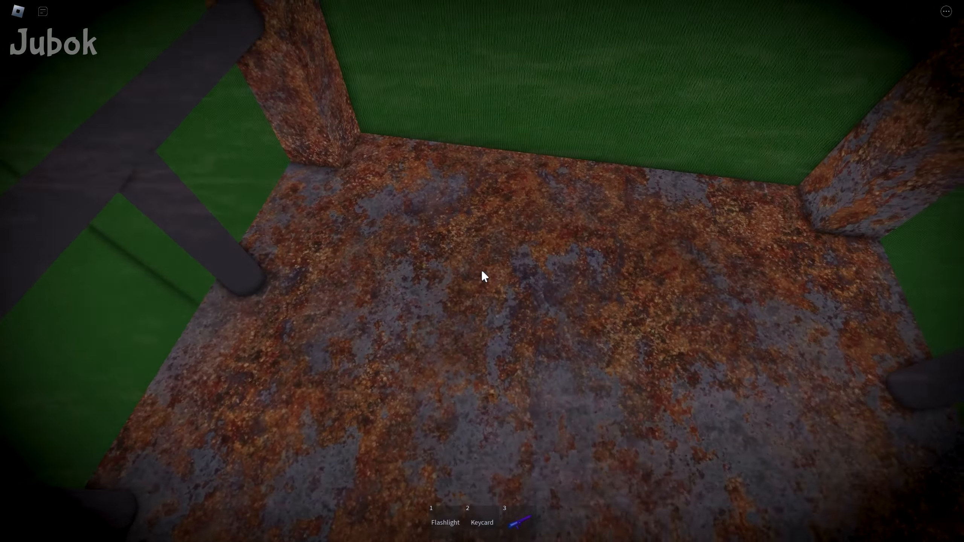